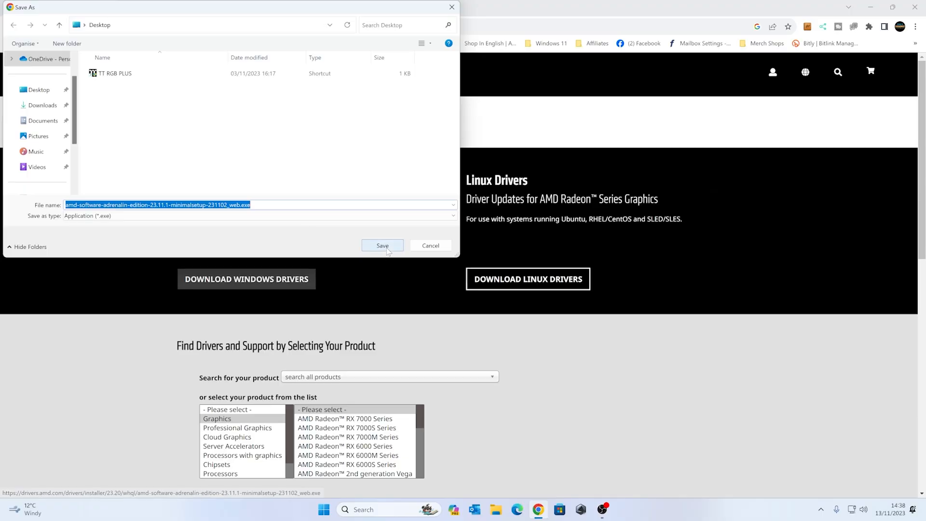
Save the AMD Adrenalin installer to the Desktop and view it in the downloads bubble.
click(381, 246)
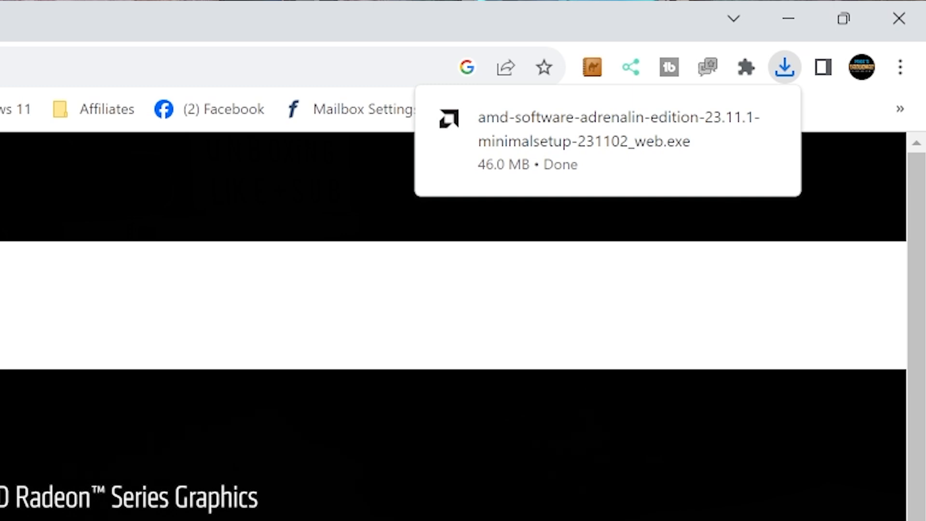
mouse_move(727, 118)
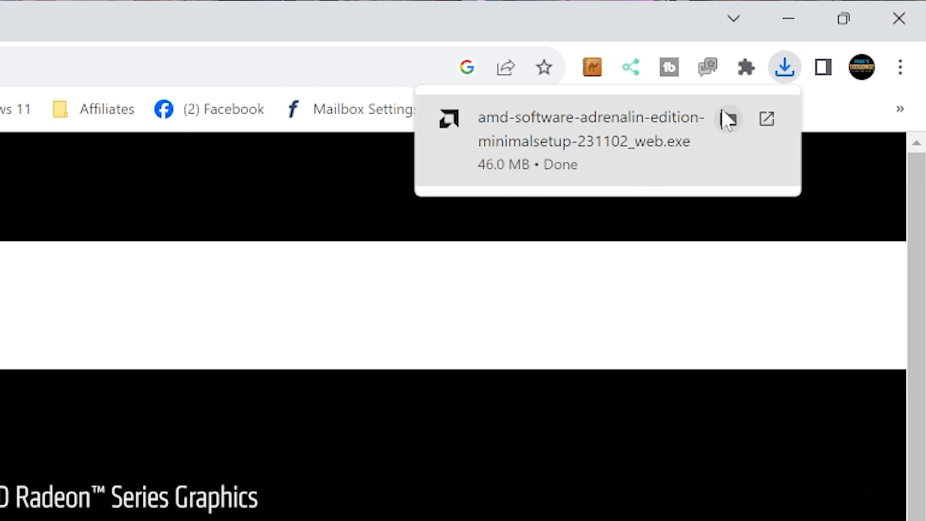
click(784, 66)
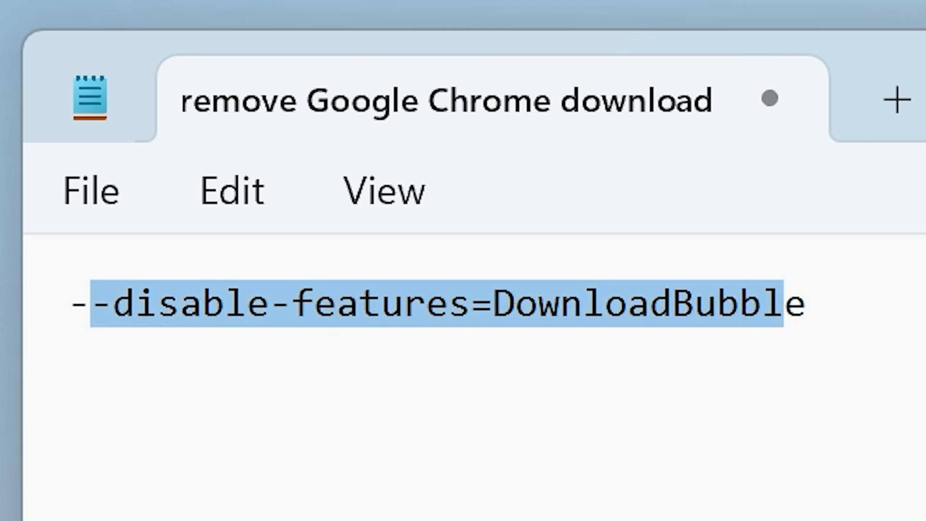
Show the Notepad note with the flag, then bring Chrome's Save As dialog back to the front.
click(809, 303)
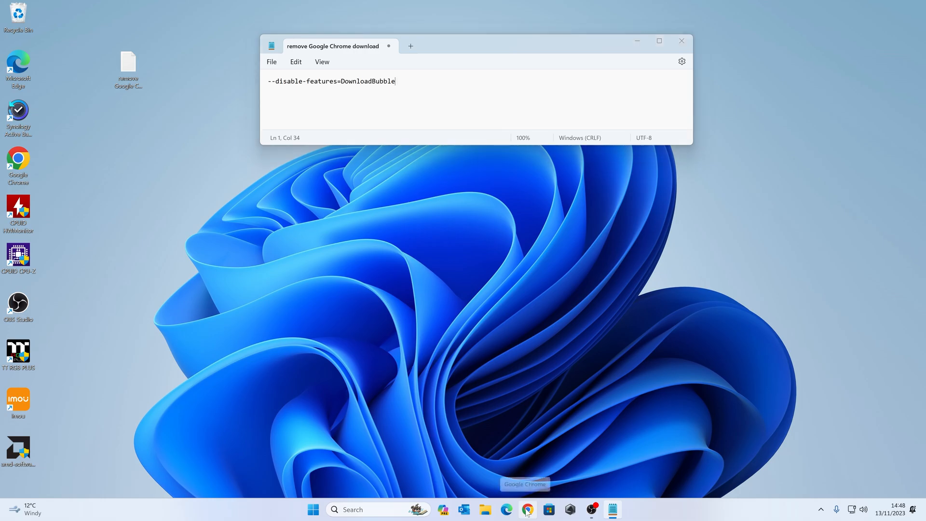
click(526, 509)
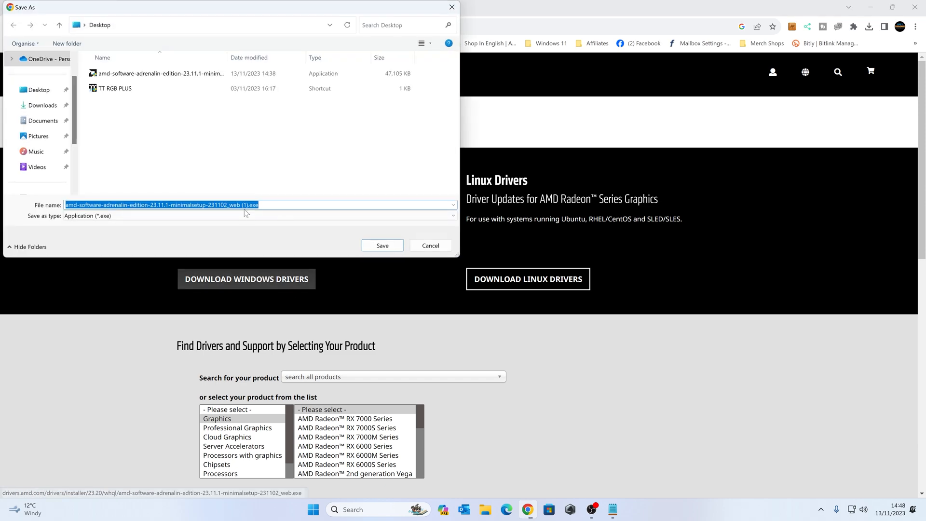
Save a second copy of the AMD installer to the Desktop.
click(382, 245)
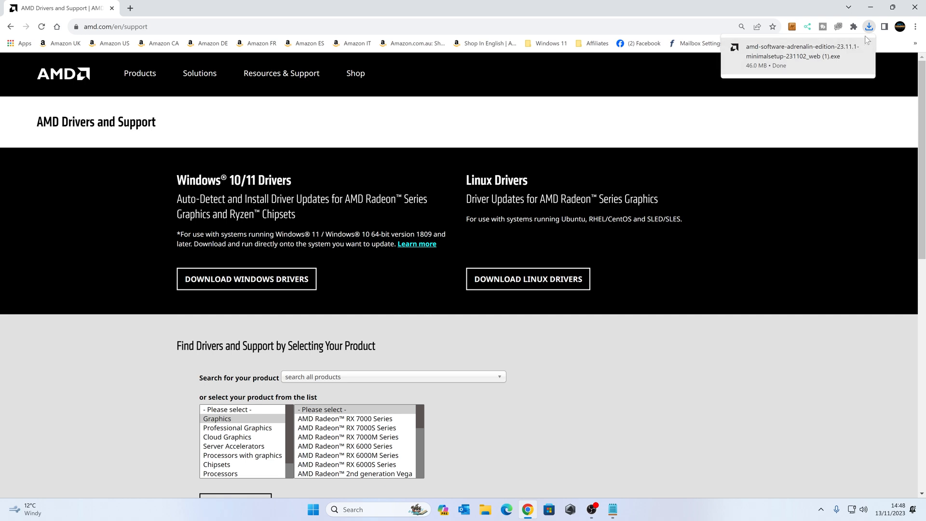
mouse_move(609, 356)
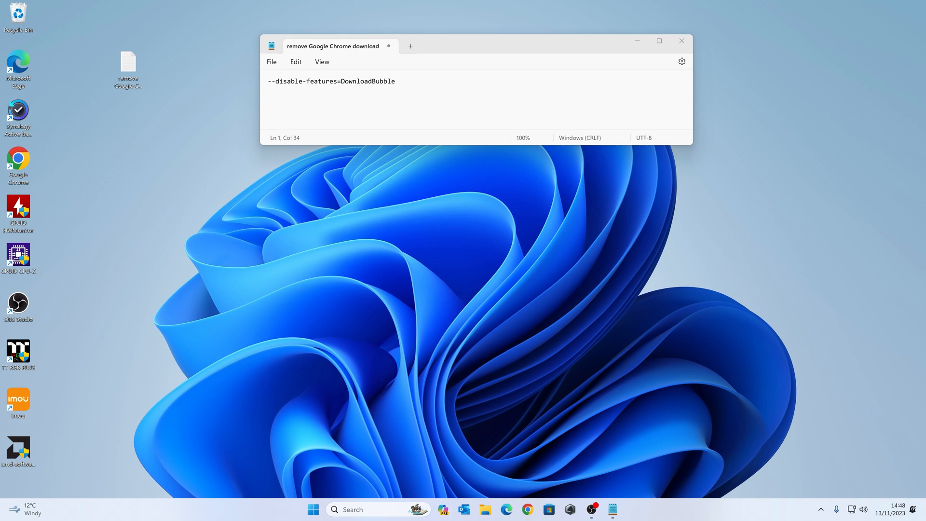
mouse_move(18, 158)
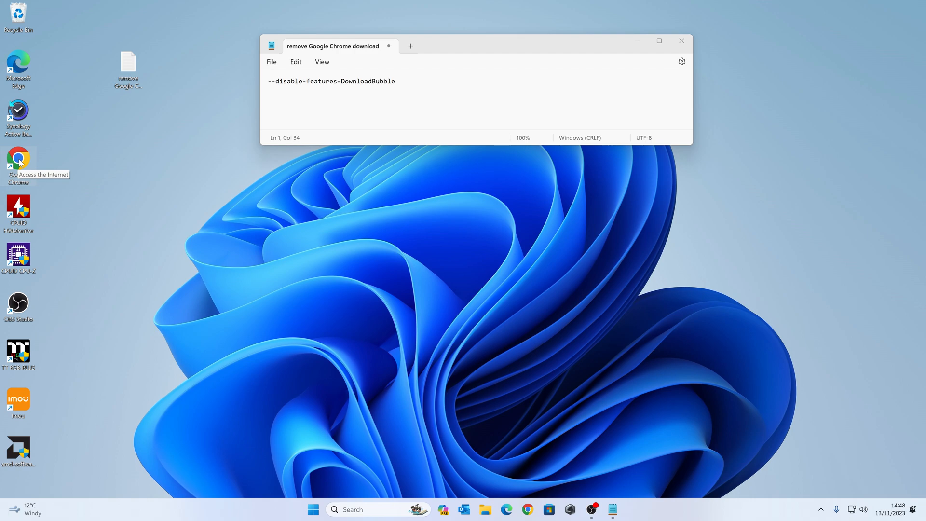
mouse_move(526, 509)
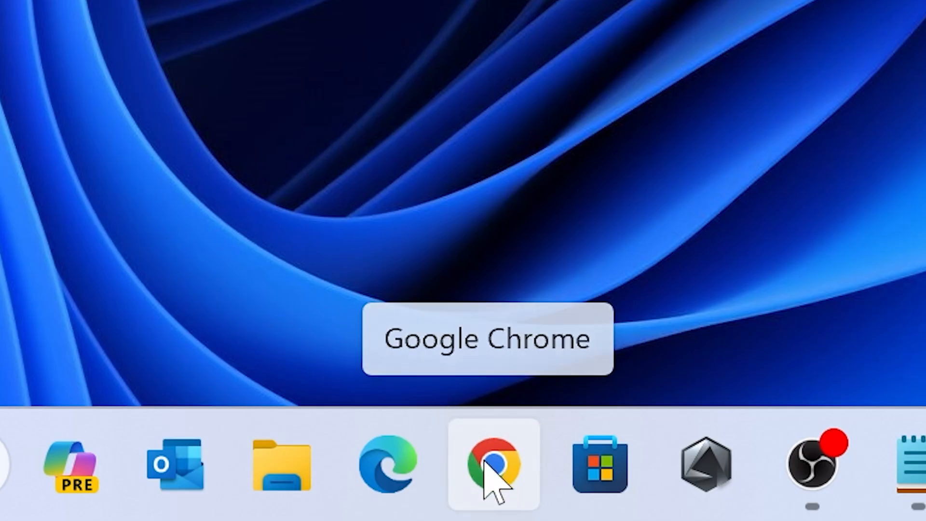
Bring up Chrome's taskbar jump list.
right_click(492, 465)
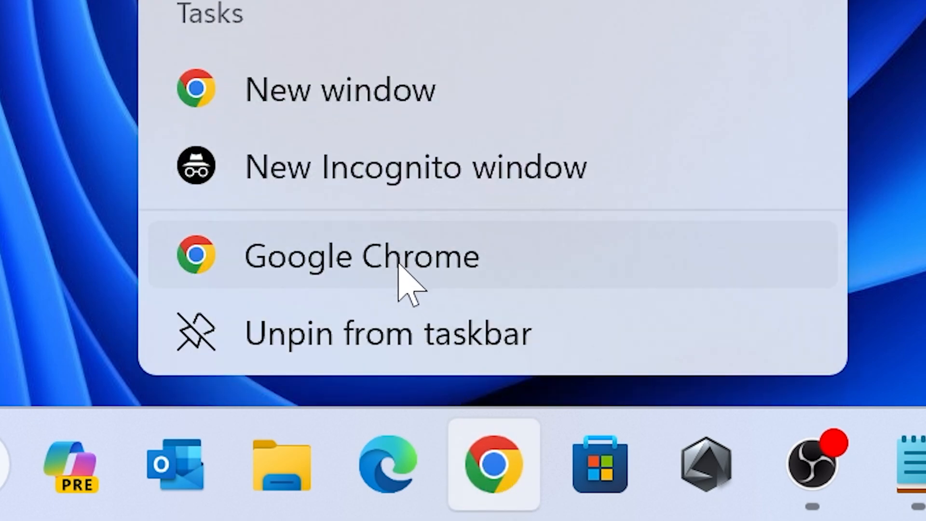
mouse_move(348, 286)
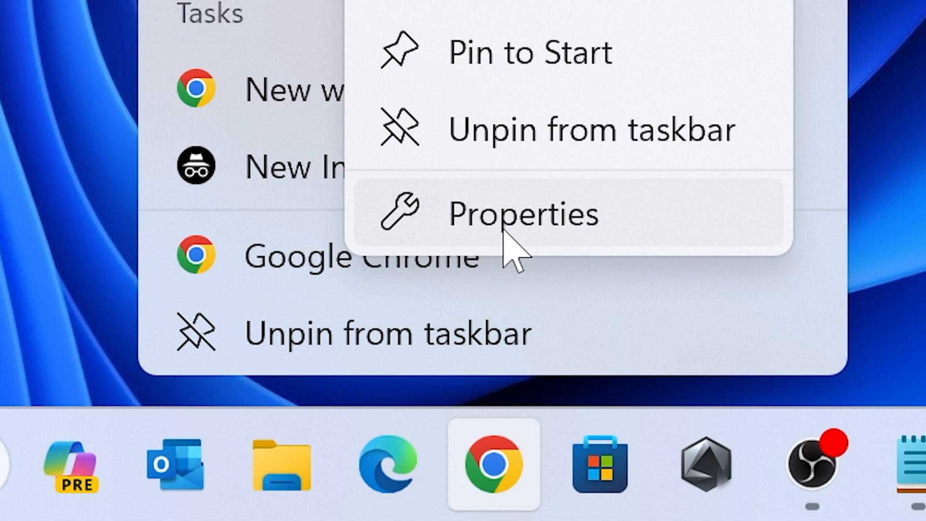
Open the Chrome shortcut's Properties and place the cursor at the end of the Target path.
click(524, 214)
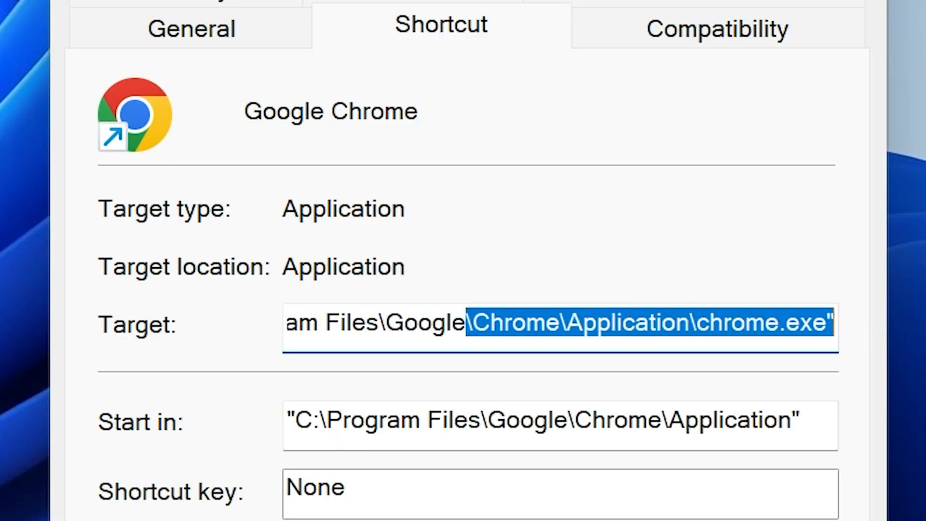
click(555, 381)
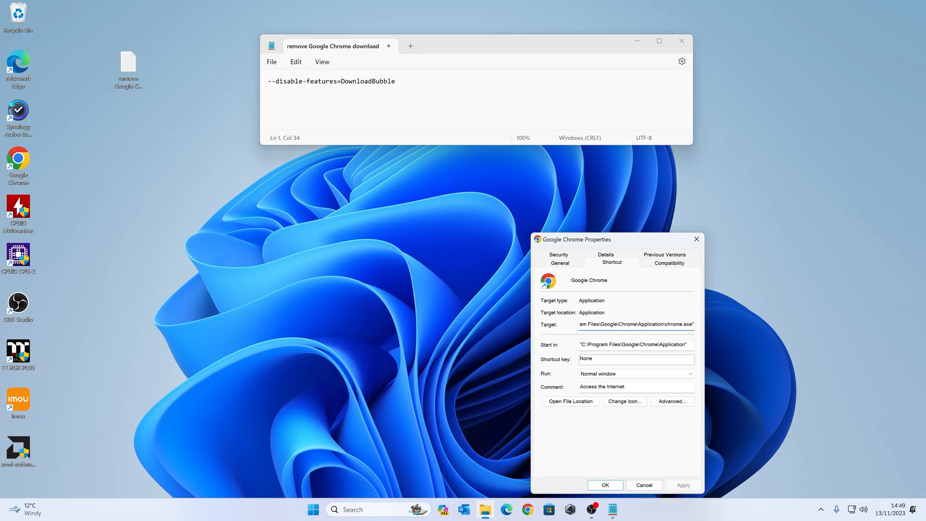
Select and copy the --disable-features=DownloadBubble line in Notepad.
triple_click(330, 81)
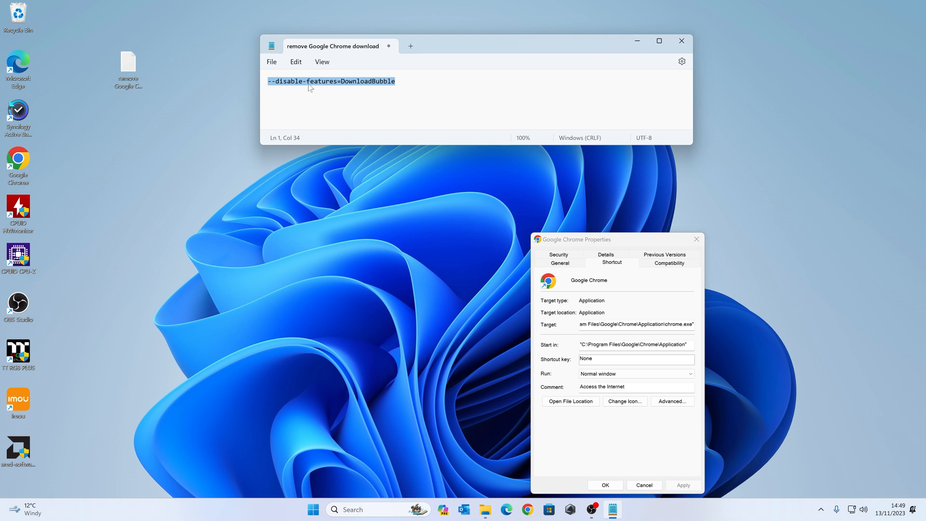
right_click(309, 88)
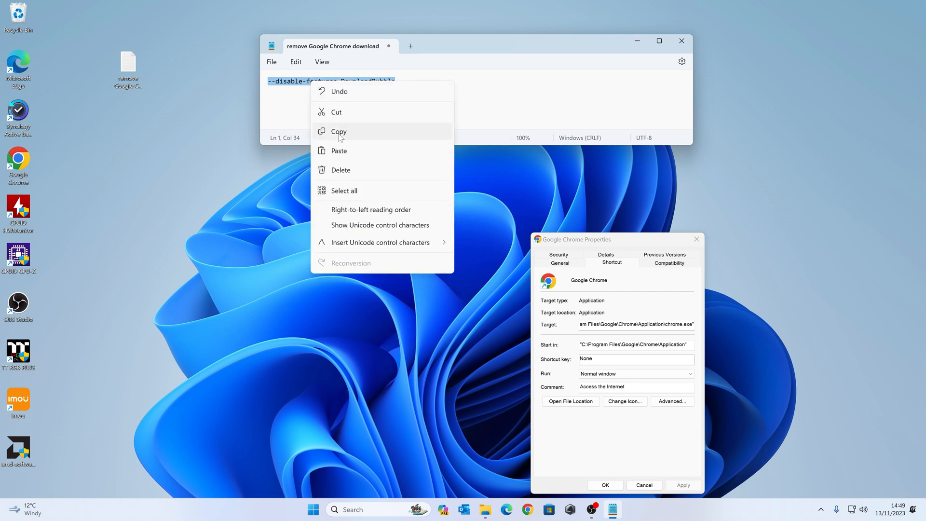
click(339, 131)
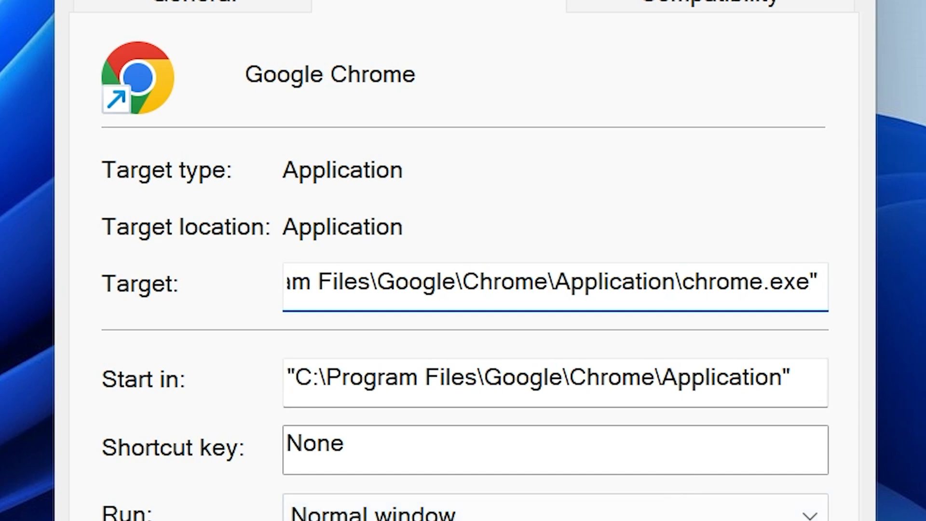
Append --disable-features=DownloadBubble to the Target, apply it, and relaunch Chrome from the shortcut.
text(--disable-features=DownloadBubble)
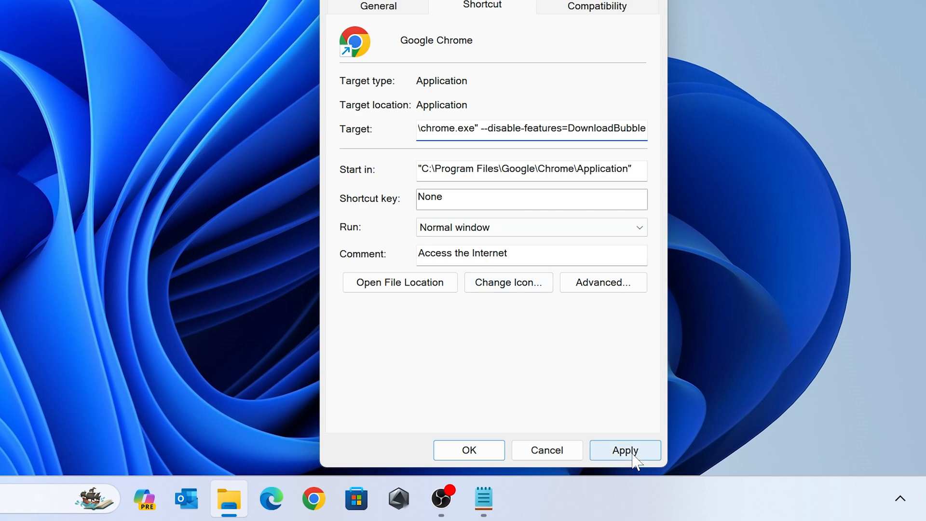
click(469, 450)
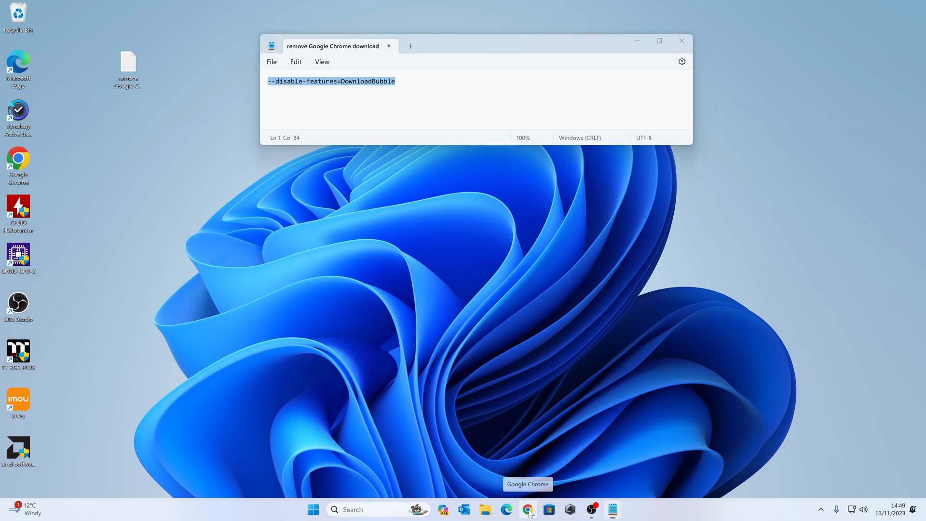
click(527, 509)
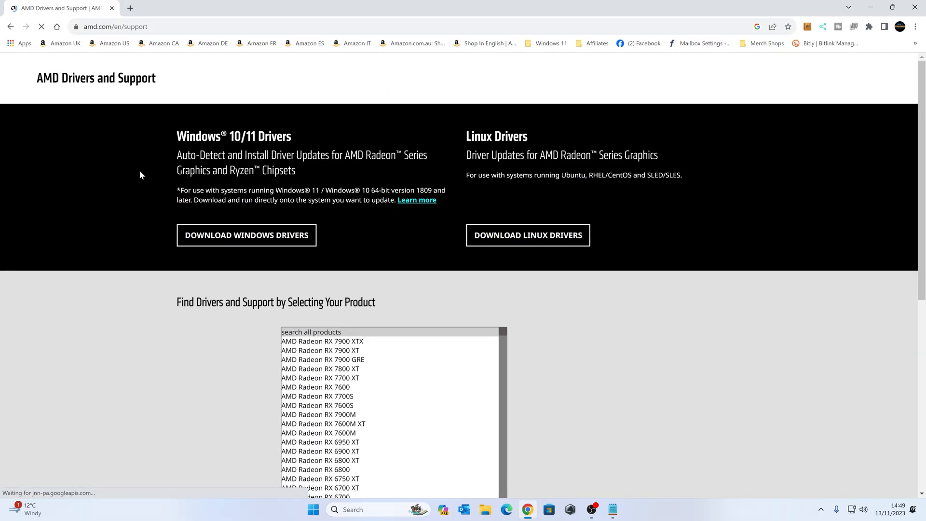
Download the AMD Windows drivers again to the Desktop, now shown in the bottom download bar.
click(246, 235)
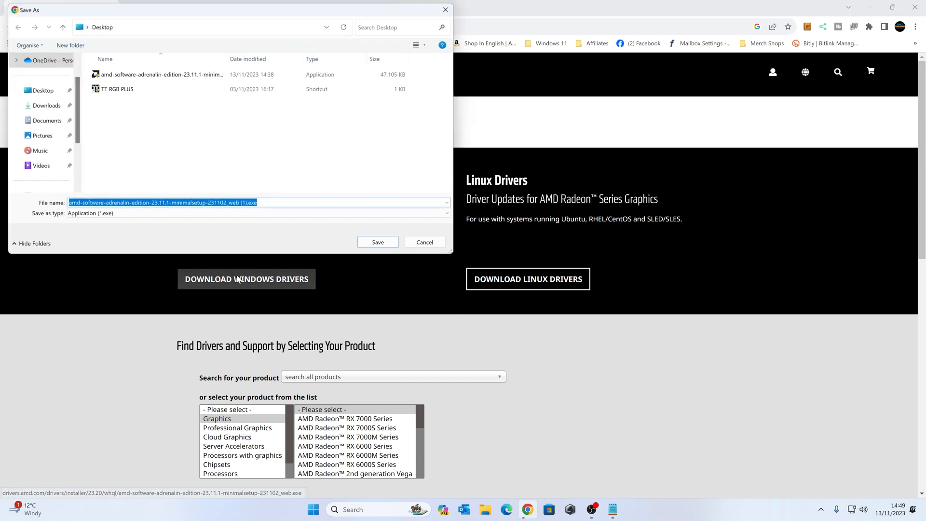
click(377, 242)
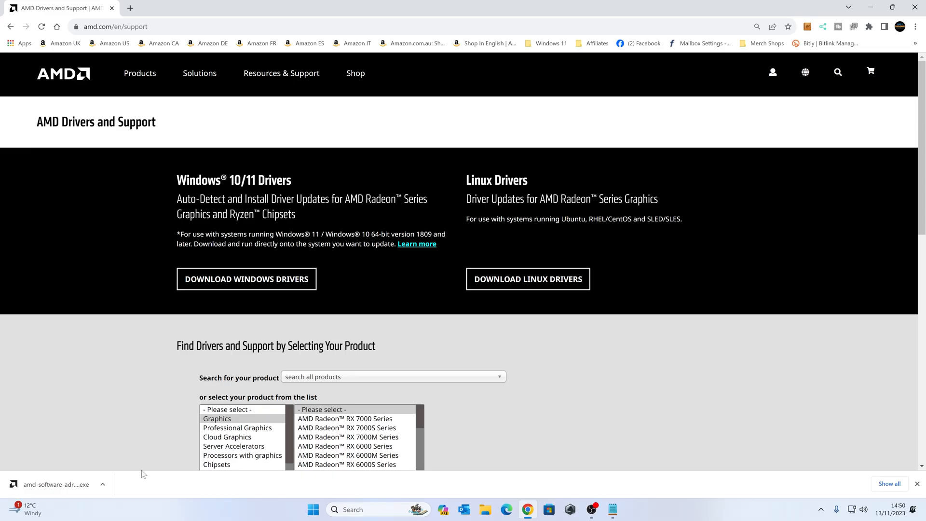
mouse_move(858, 57)
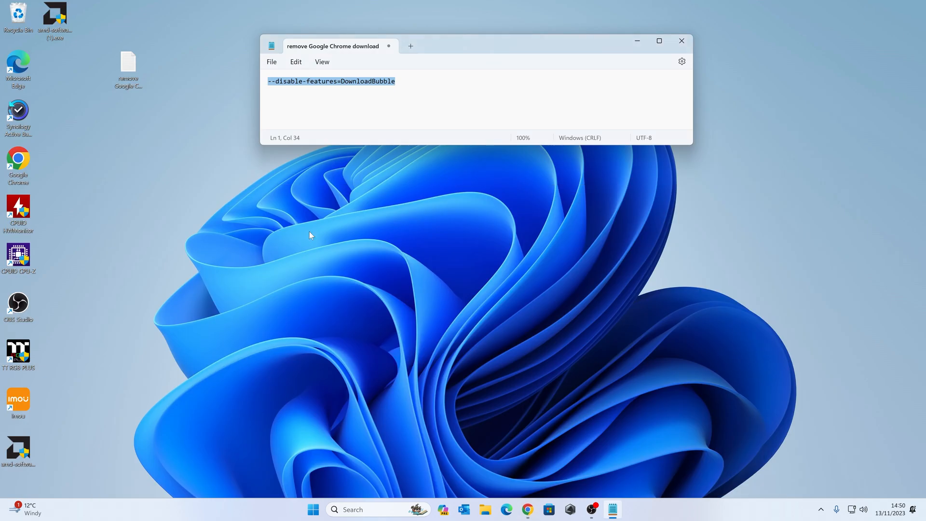
mouse_move(17, 159)
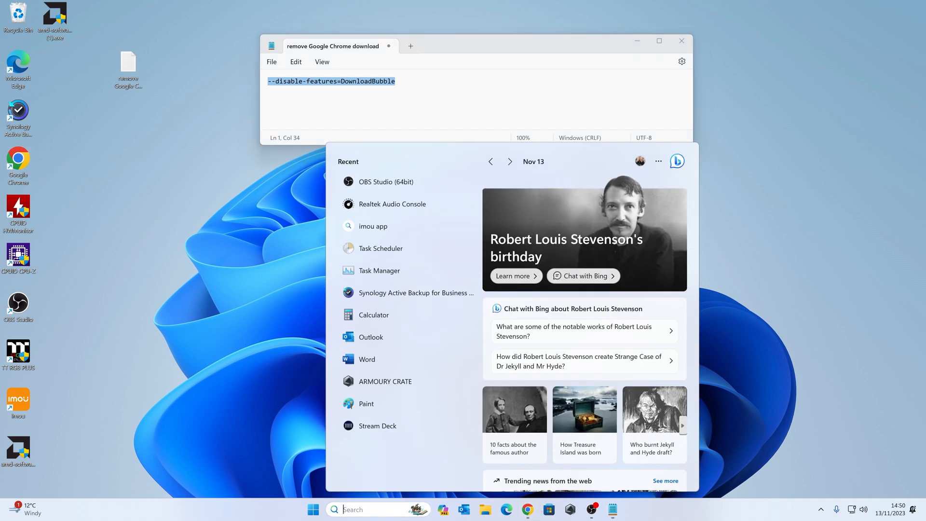
Search 'chrom' in Windows Search, check the result's options, then reopen Chrome's taskbar jump list.
text(chrom)
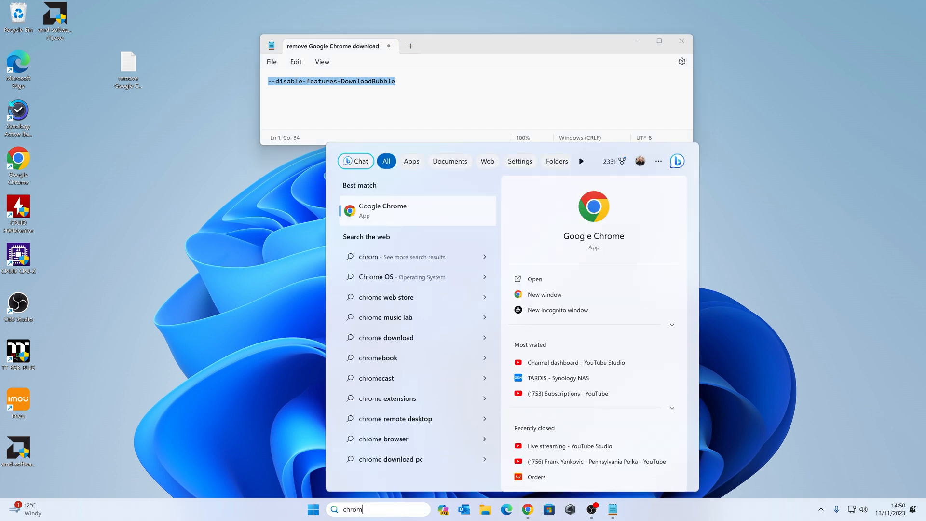
right_click(417, 210)
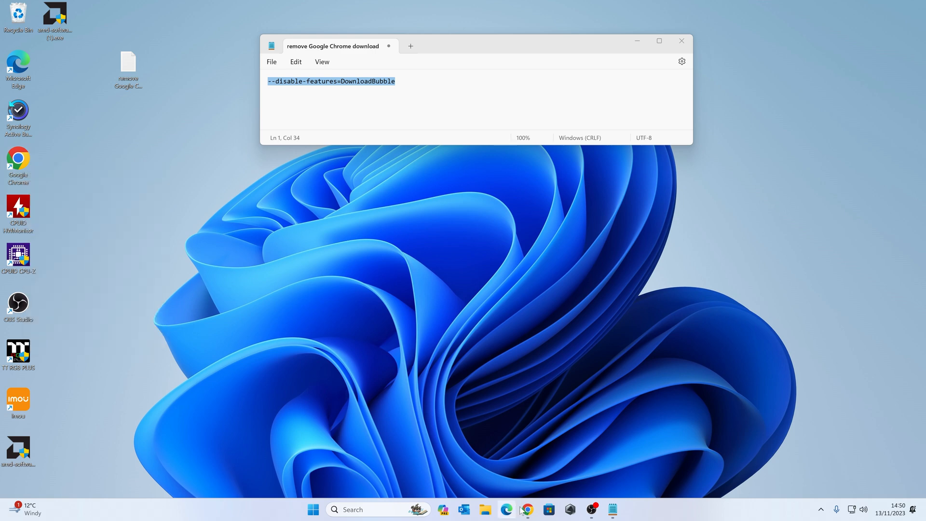
right_click(527, 509)
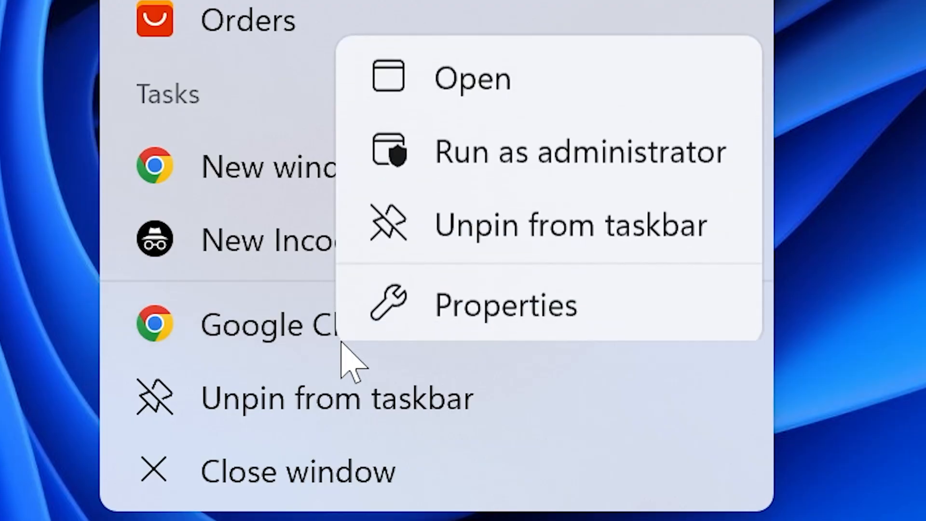
mouse_move(514, 325)
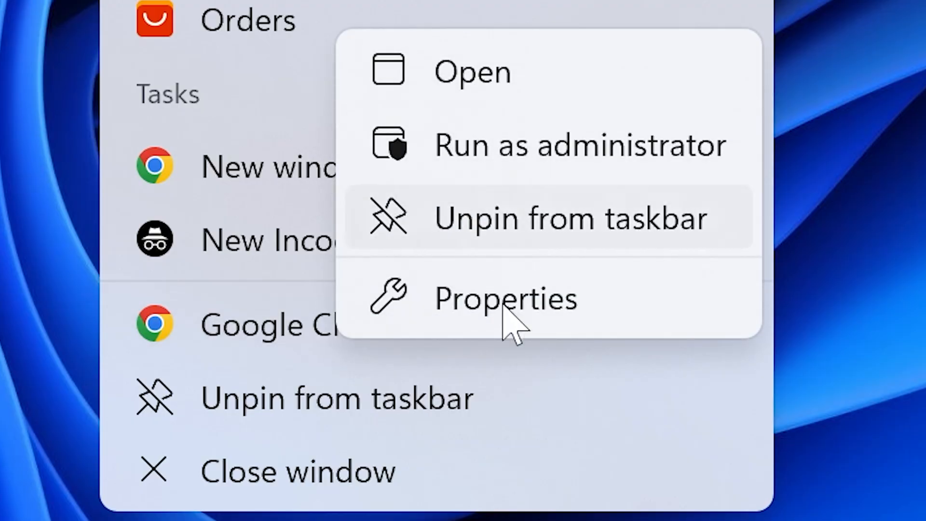